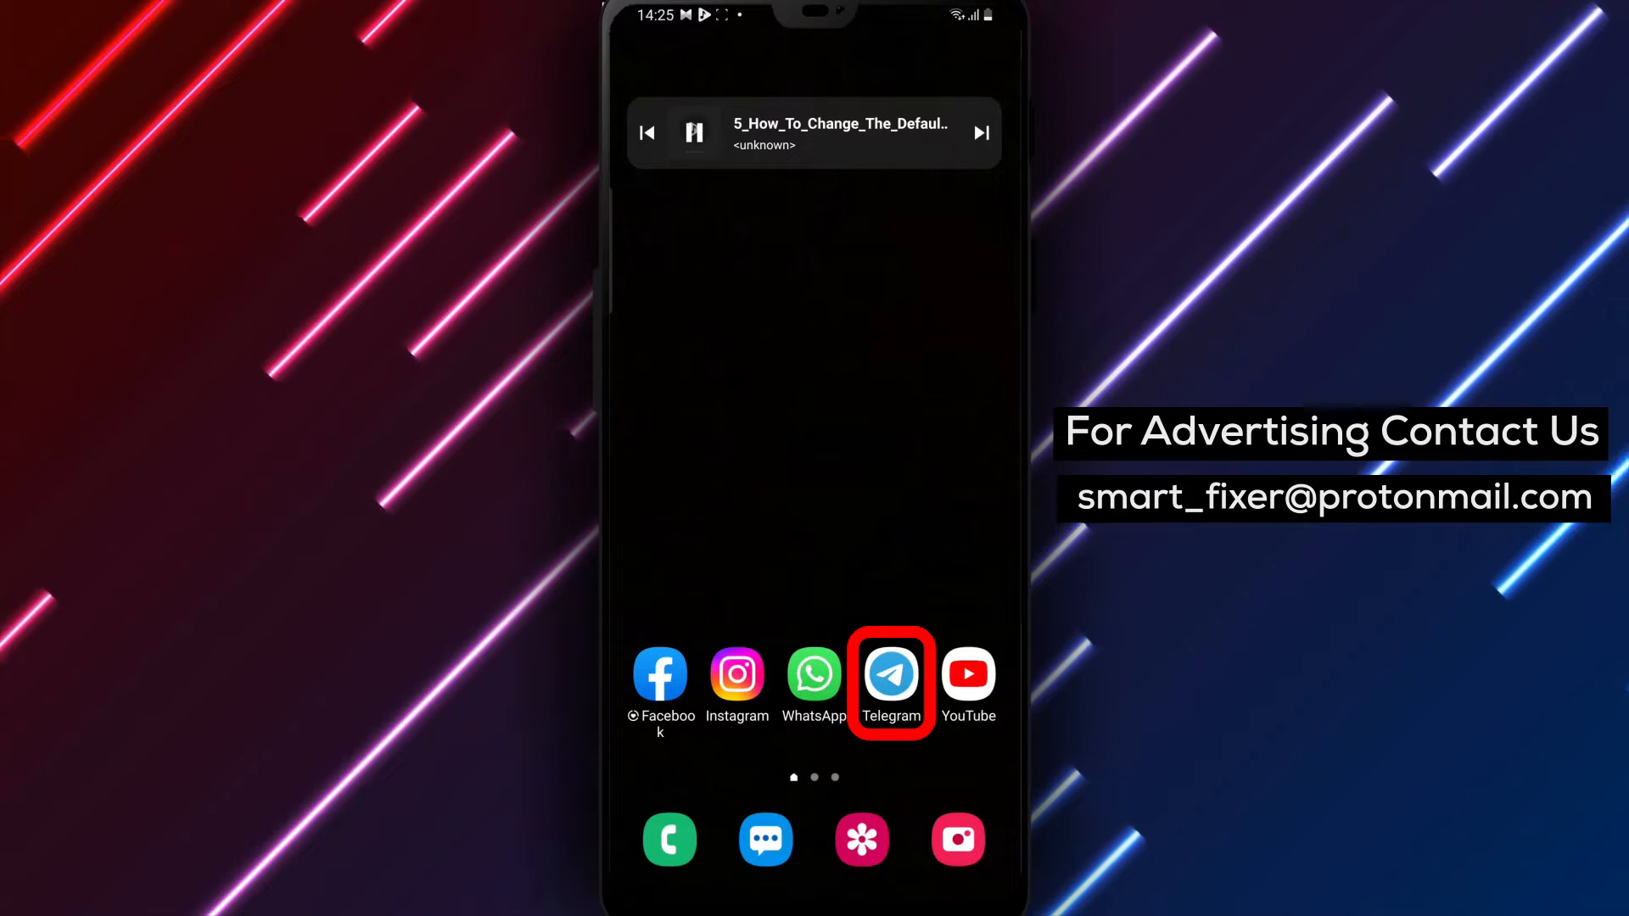
# - Launch Telegram from the home screen to show the chat list
pyautogui.click(889, 674)
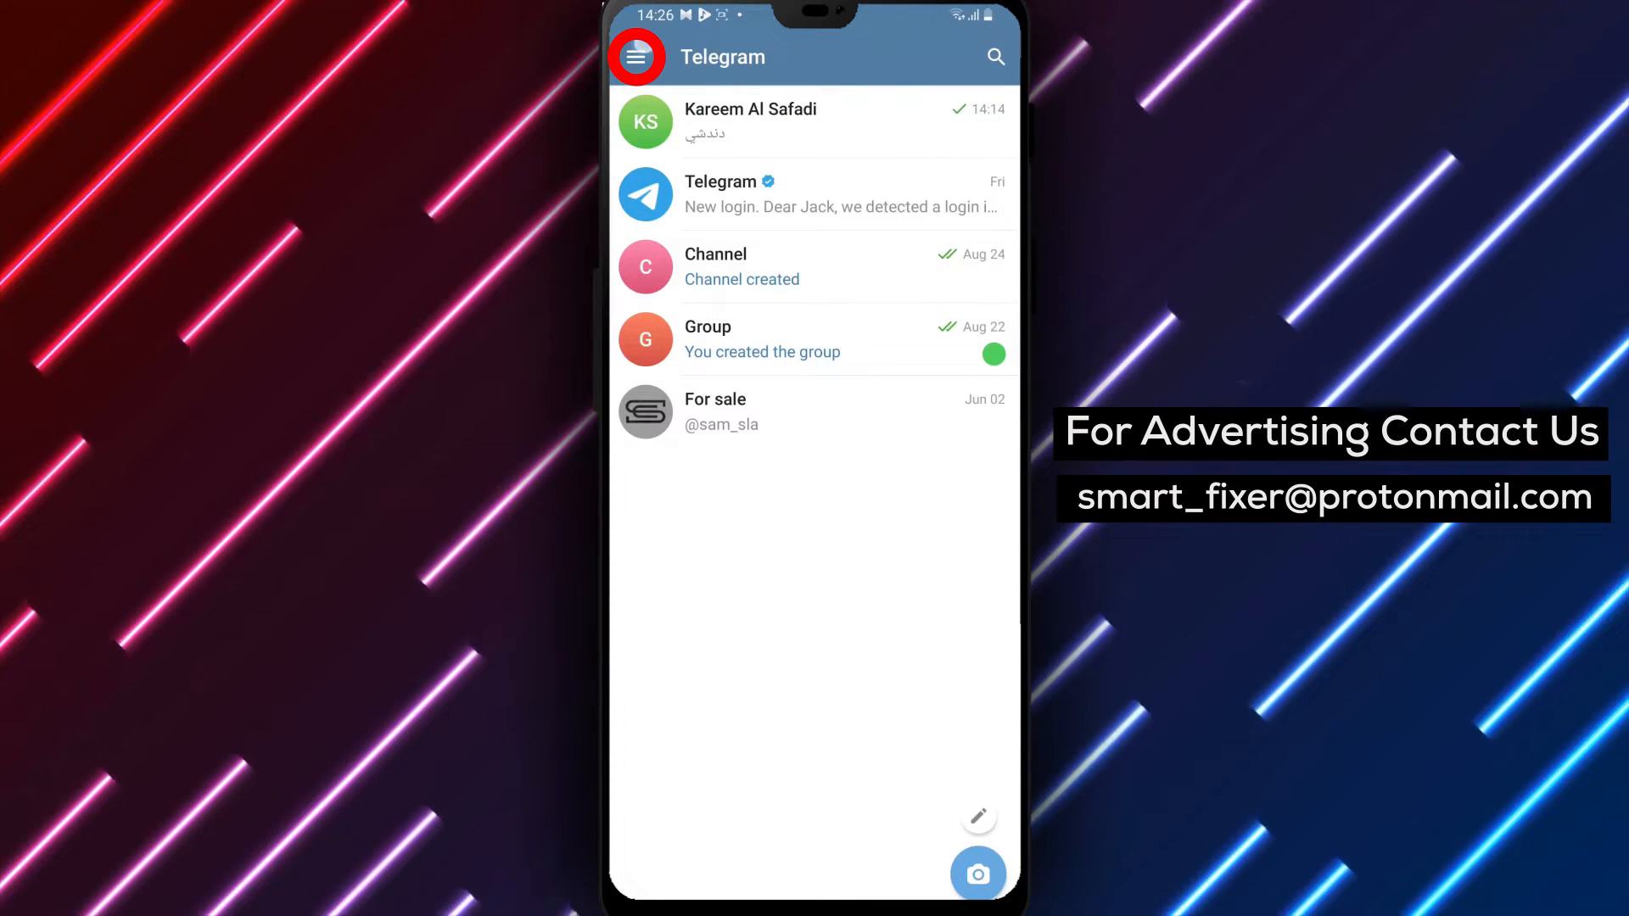
# - Reach the Settings page through the side drawer
pyautogui.click(635, 58)
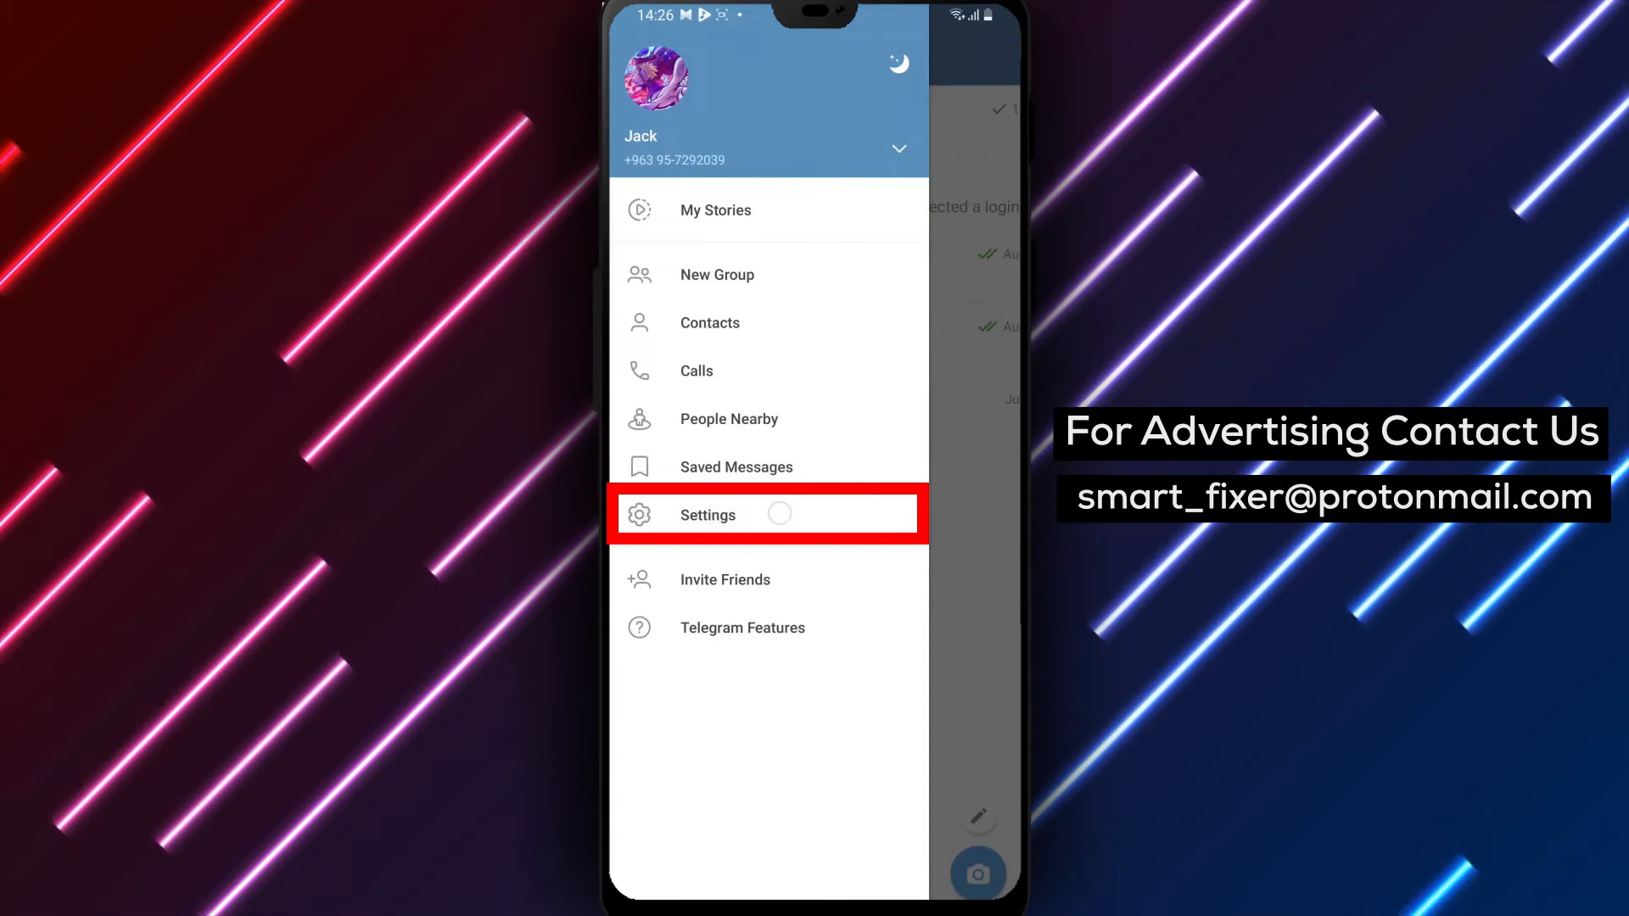
pyautogui.click(706, 514)
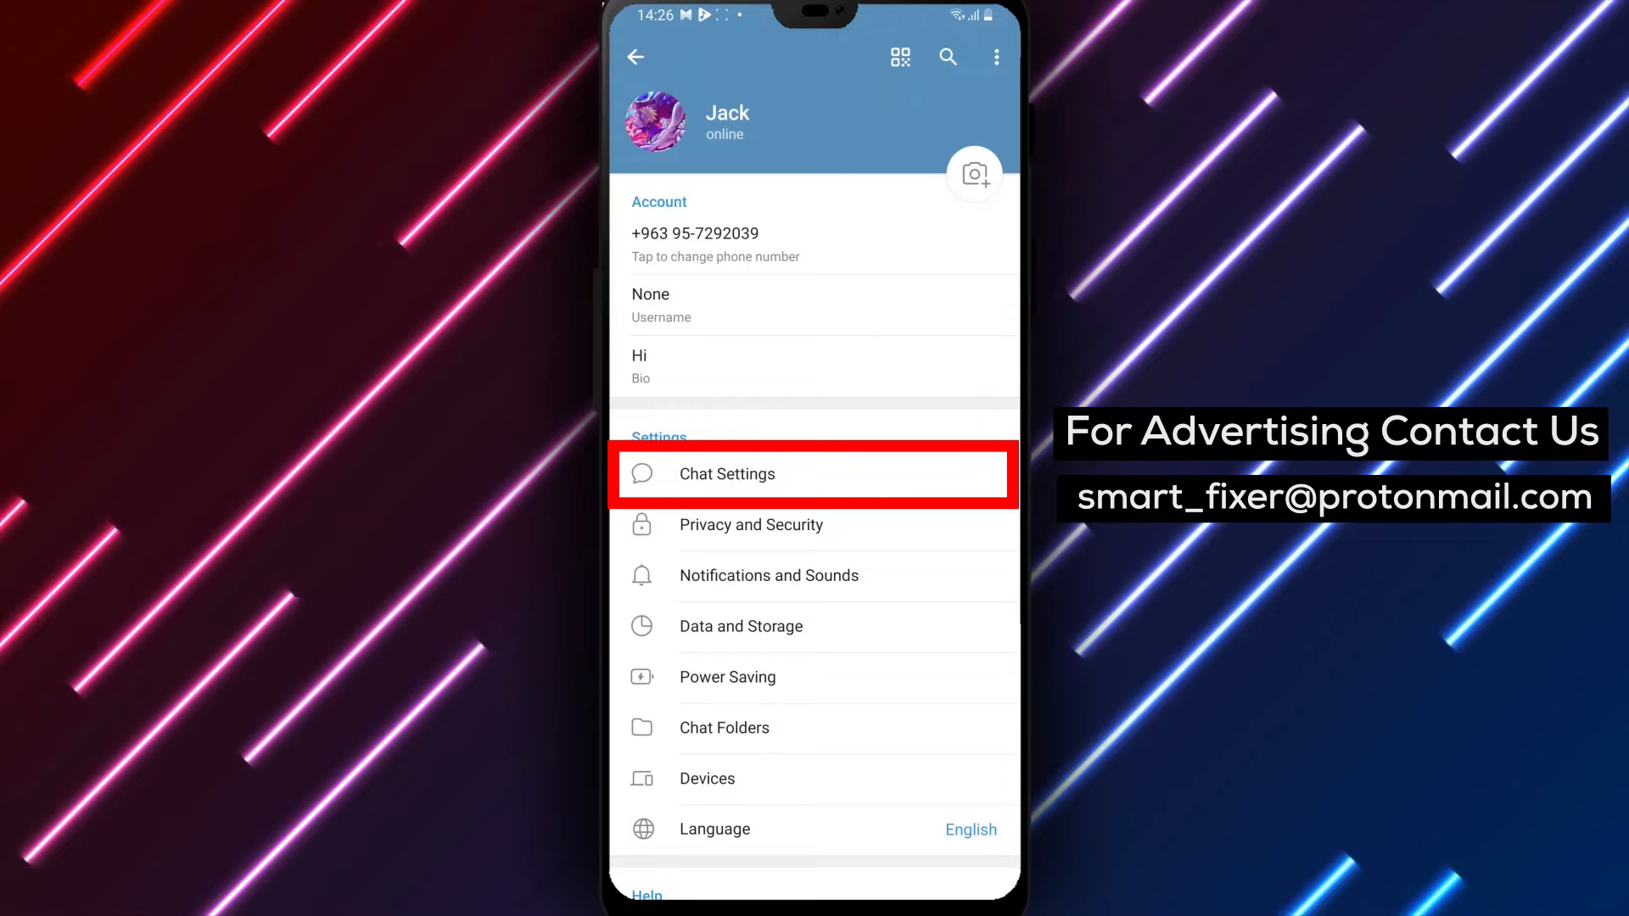
# - Enter Chat Settings and bring Distance Units (Automatic) into view
pyautogui.click(818, 473)
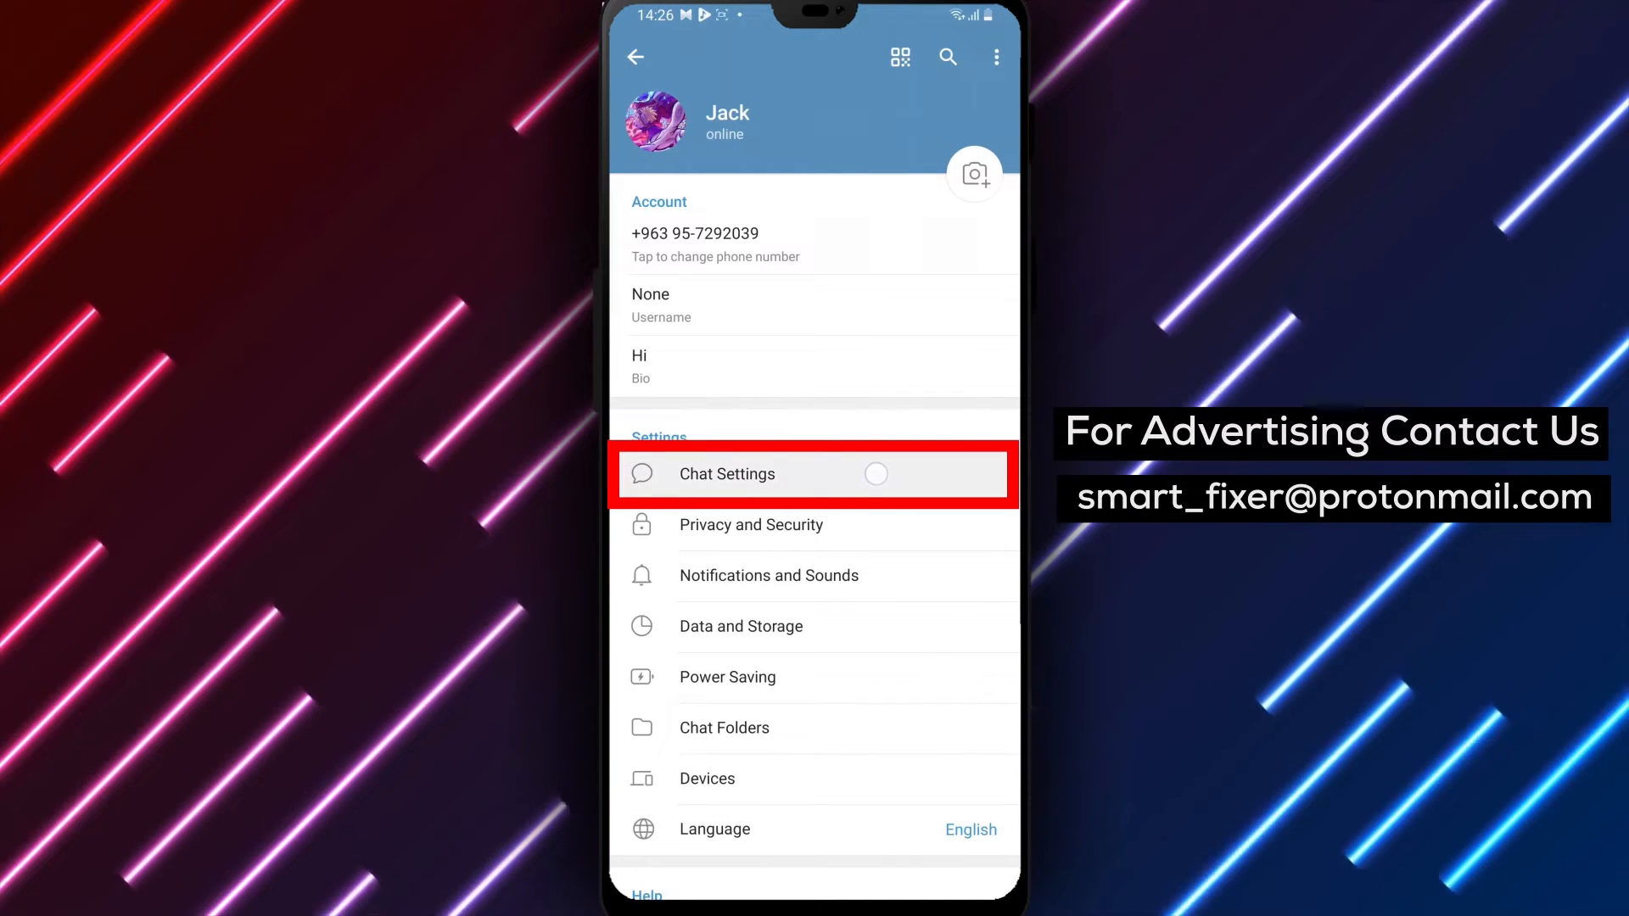
pyautogui.click(730, 474)
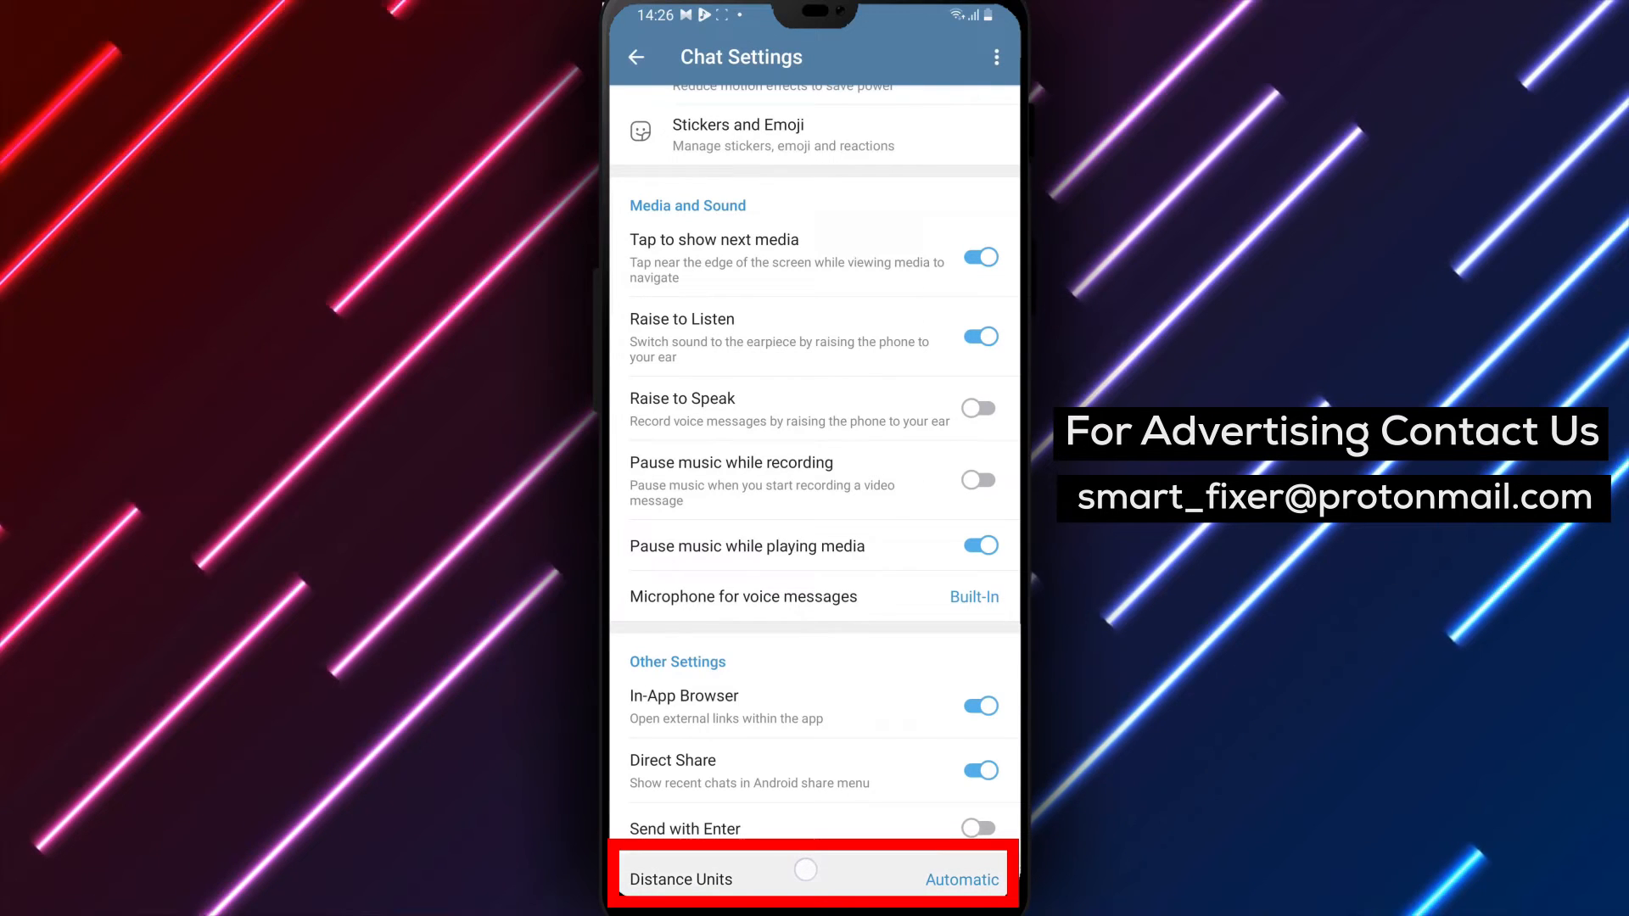
# - Set Distance Units to Kilometers instead of Automatic
pyautogui.click(728, 879)
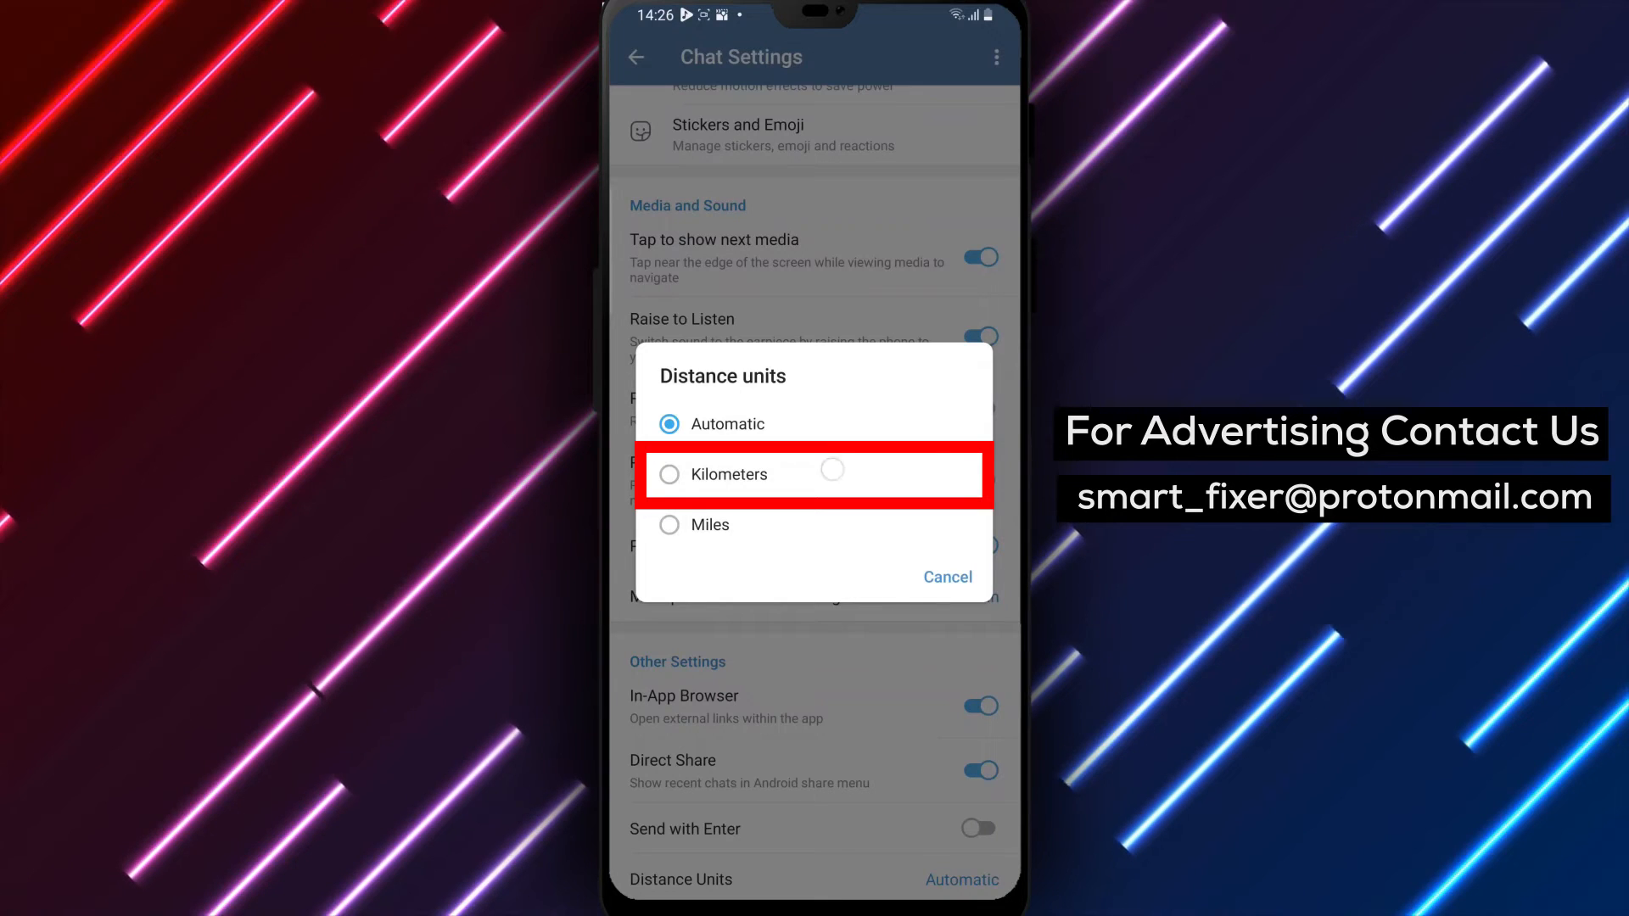
pyautogui.click(719, 474)
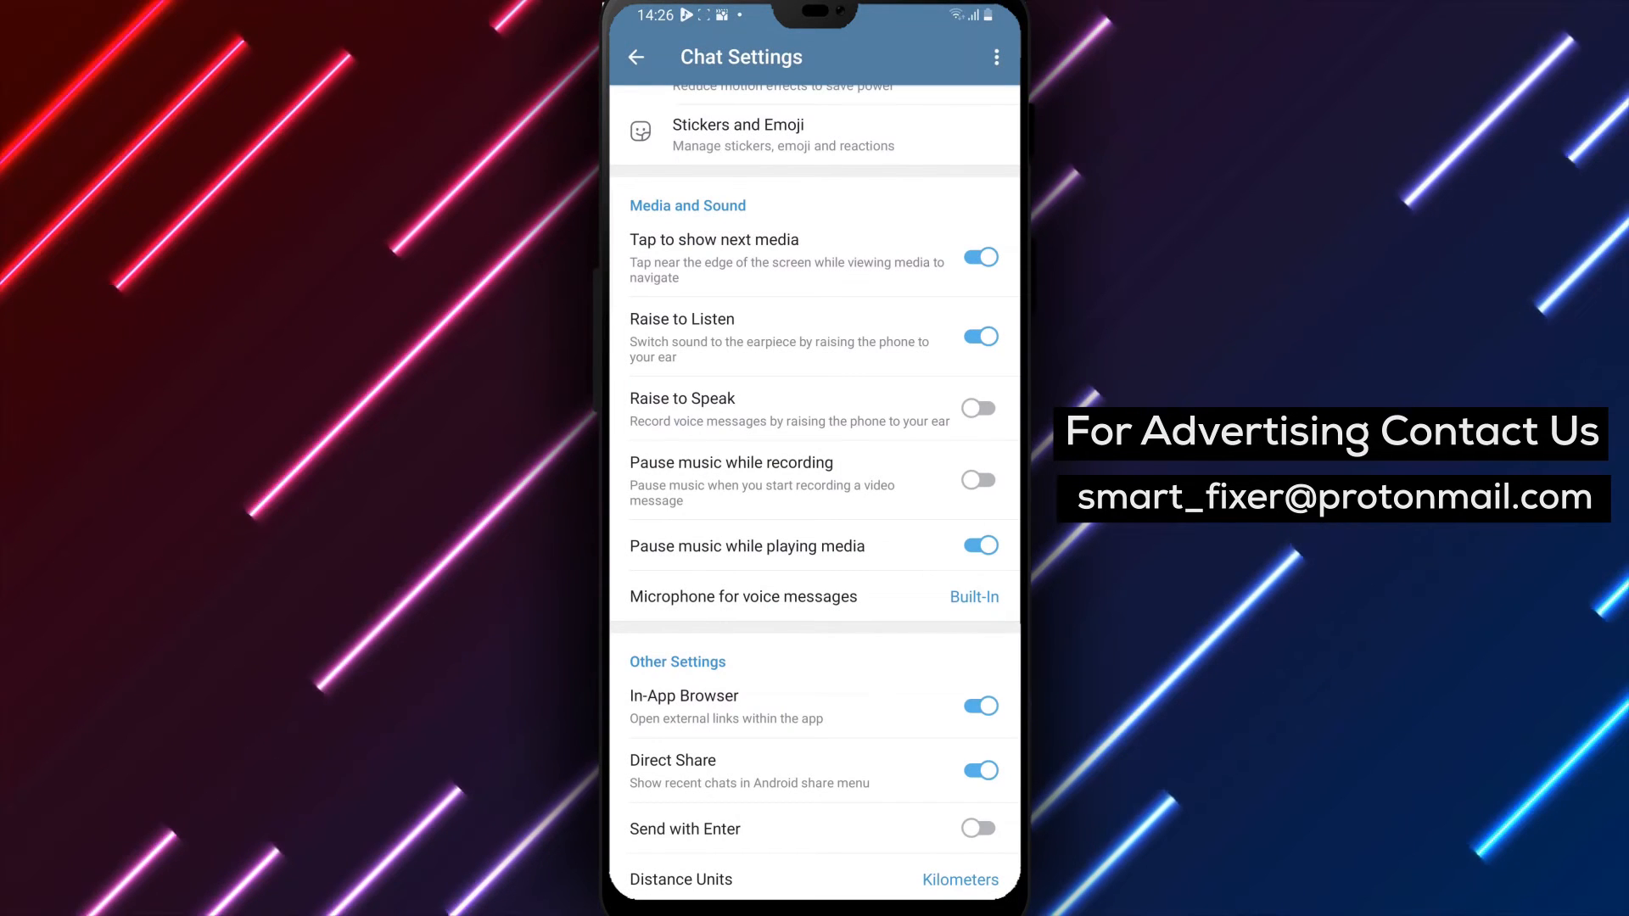